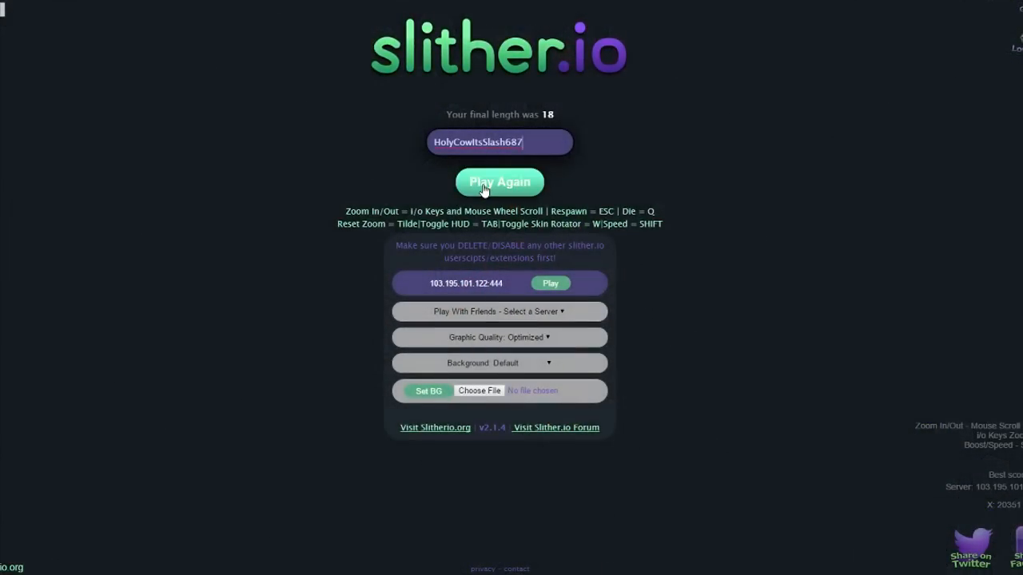
{"action": "left_click", "coordinate": [499, 182]}
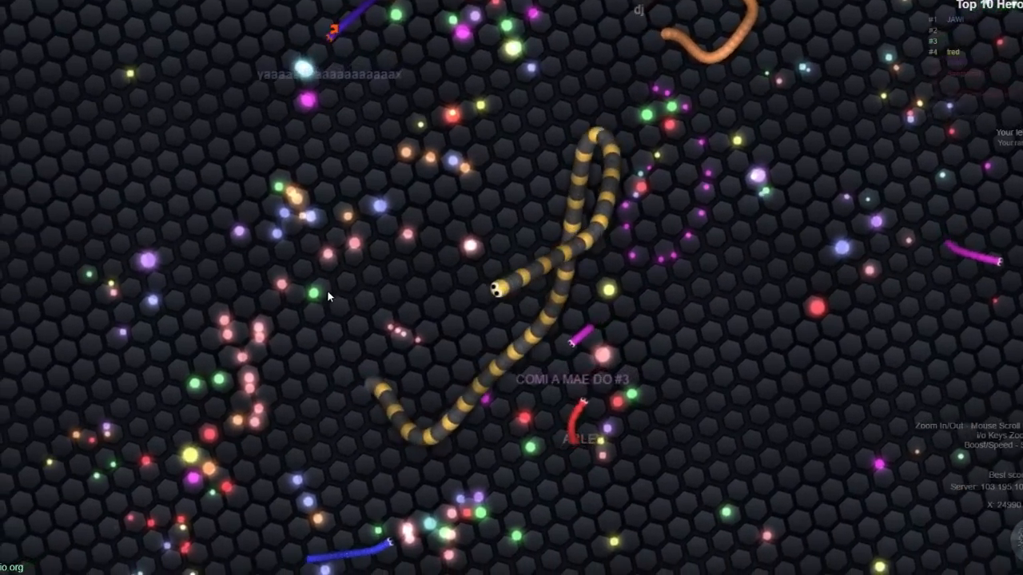
{"action": "mouse_move", "coordinate": [560, 248]}
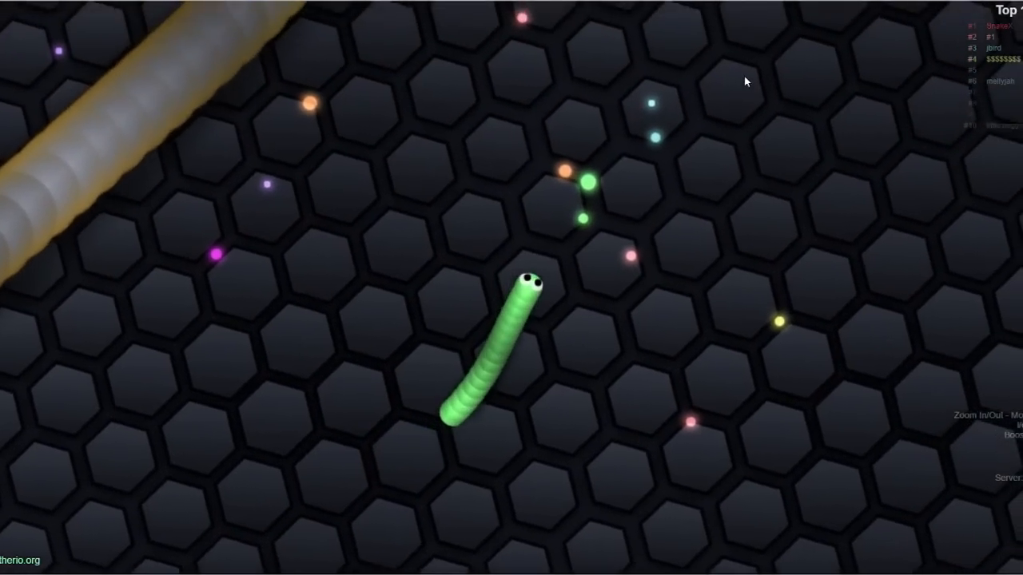
{"action": "mouse_move", "coordinate": [512, 480]}
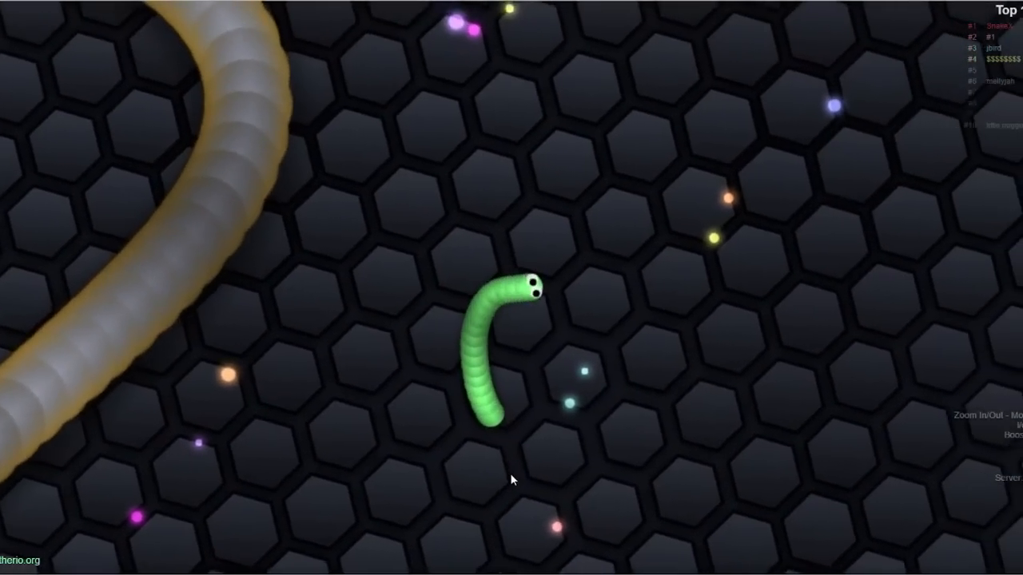